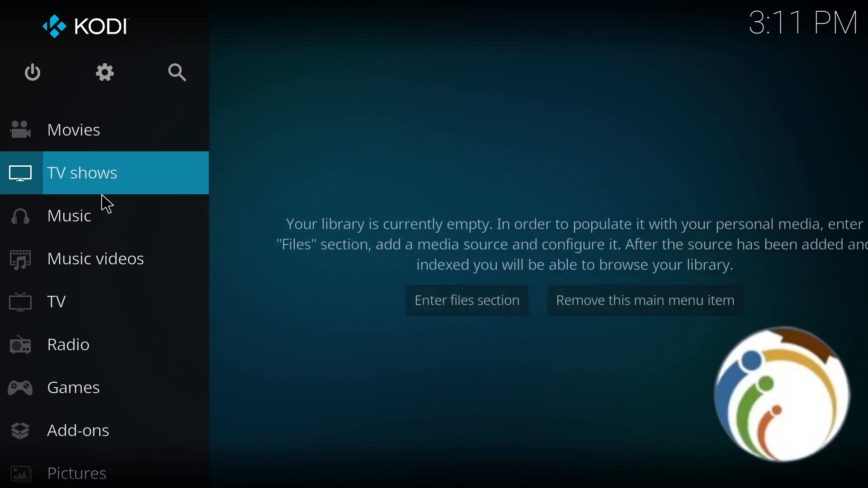
# - Enter the Music section from the Kodi home menu
pyautogui.click(83, 215)
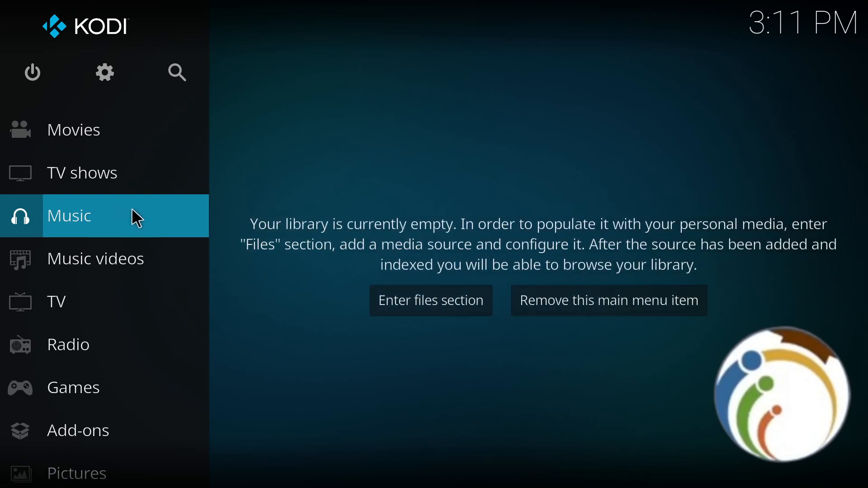
pyautogui.click(68, 216)
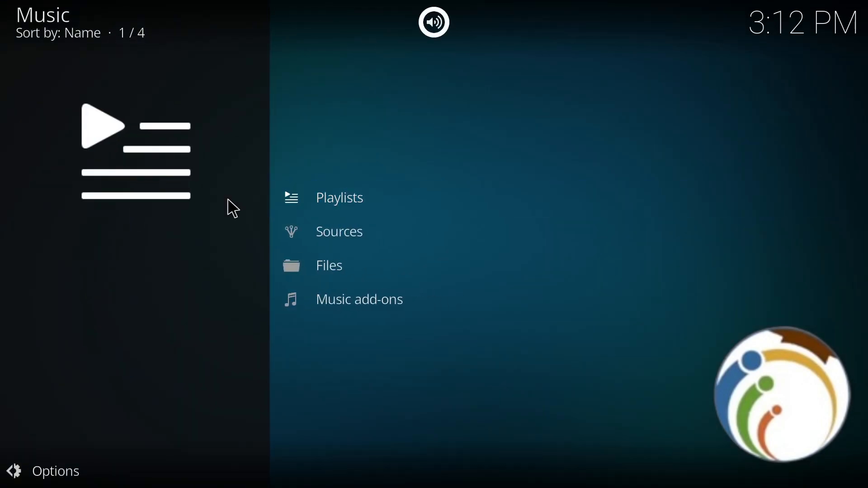
# - Check the empty Sources list, return to Music, then begin adding a source from Files
pyautogui.click(359, 299)
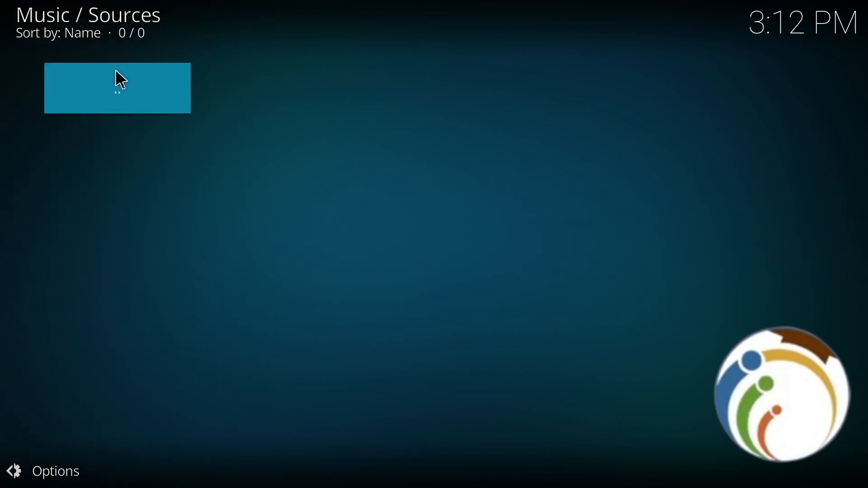
pyautogui.moveTo(255, 237)
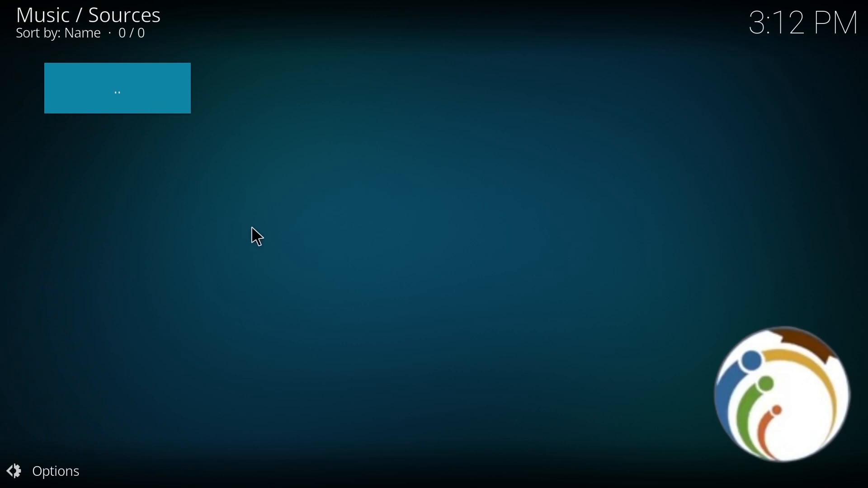
pyautogui.moveTo(130, 102)
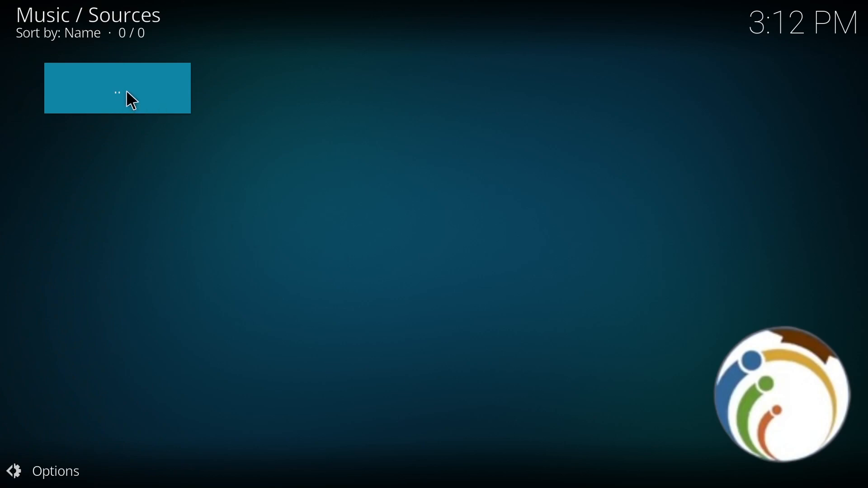
pyautogui.click(116, 88)
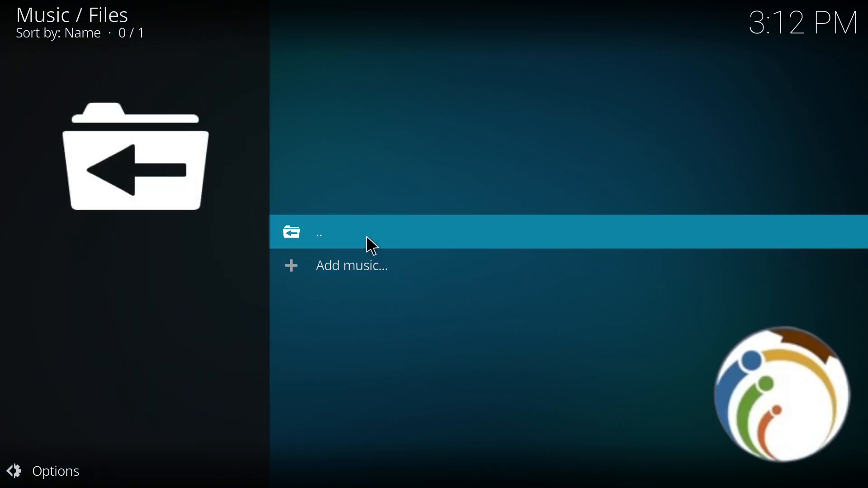
pyautogui.click(318, 232)
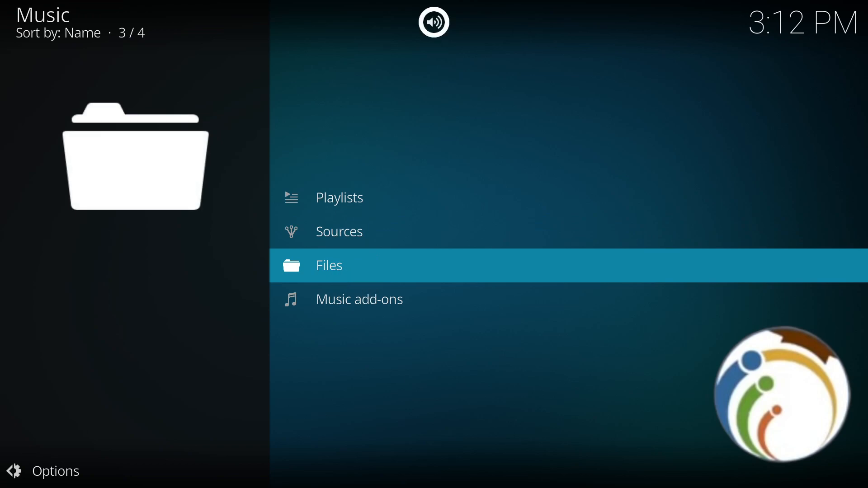
pyautogui.click(329, 265)
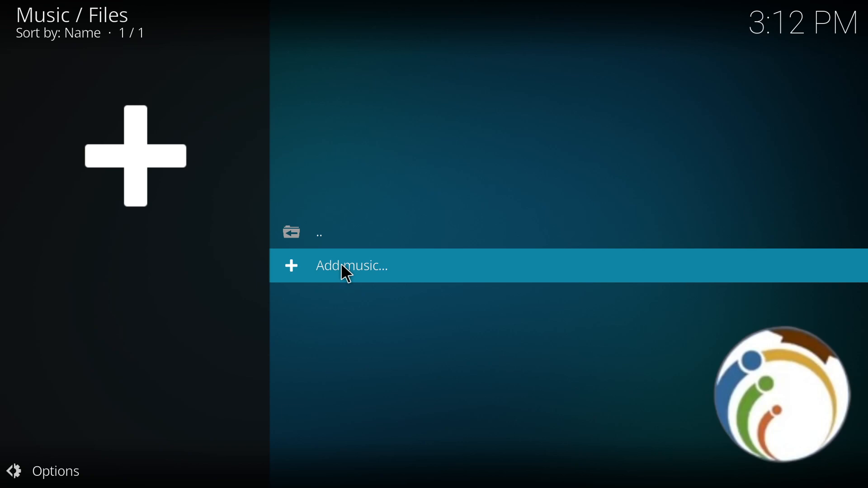
pyautogui.click(352, 266)
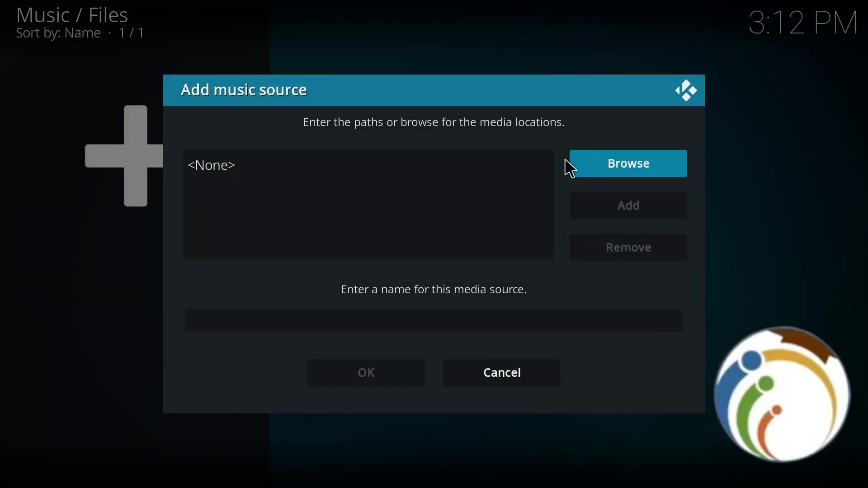
# - Browse for the folder to use as the new music source
pyautogui.click(628, 163)
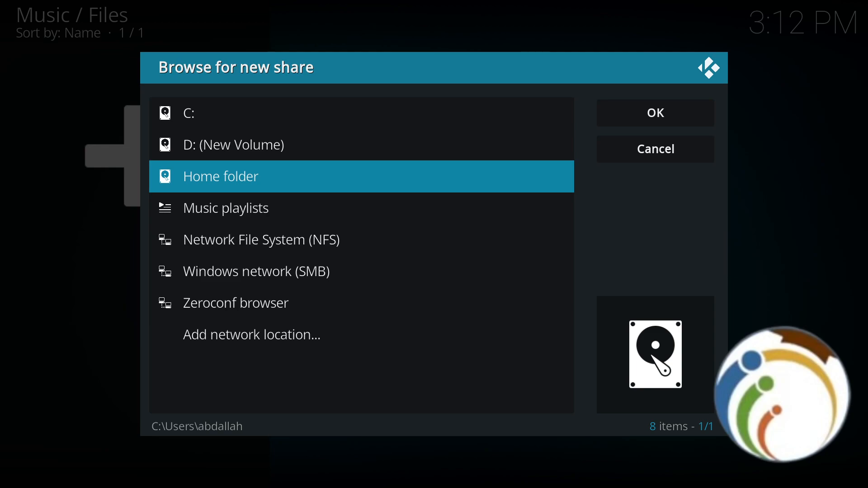
# - Choose D:\eFootball PES 2021 as the path, save the source and answer the library prompt
pyautogui.doubleClick(233, 145)
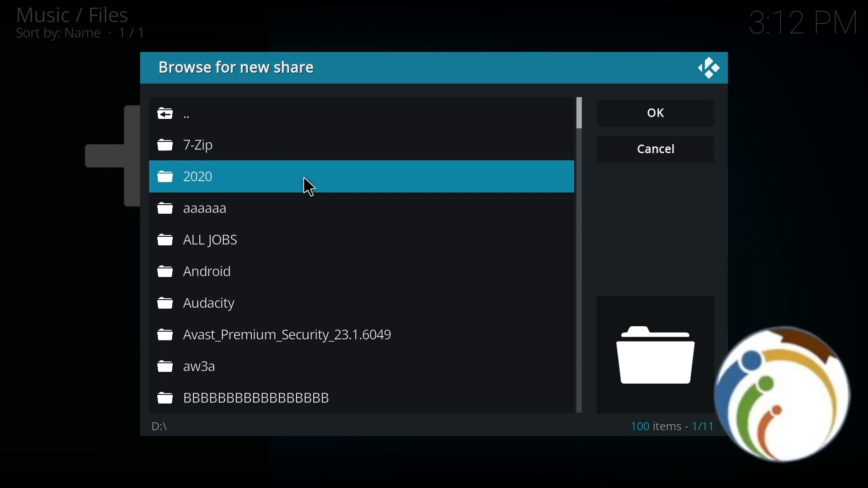
pyautogui.scroll(-3)
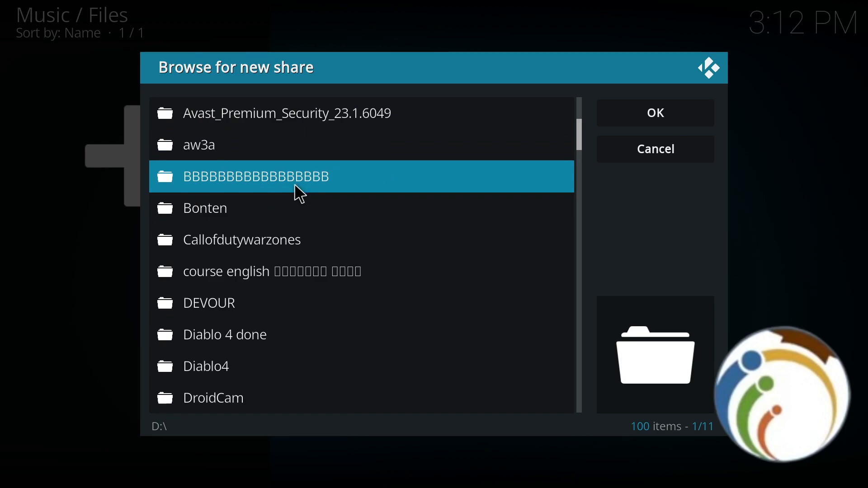
pyautogui.scroll(-3)
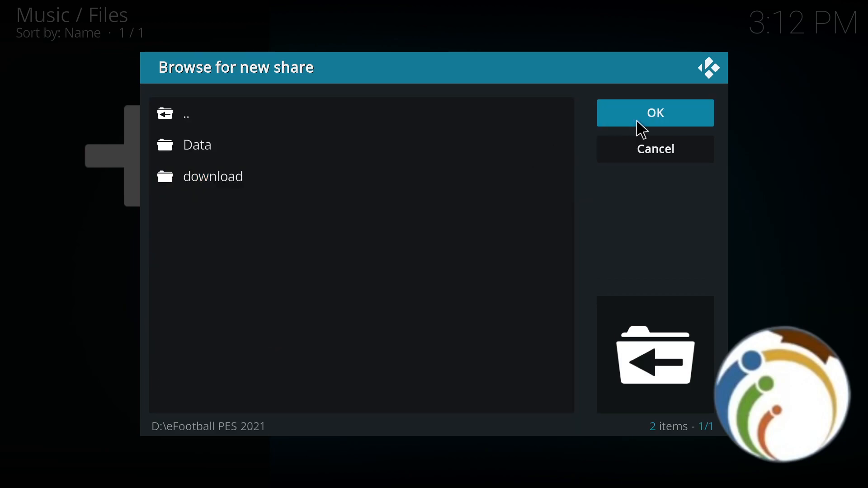
pyautogui.click(654, 113)
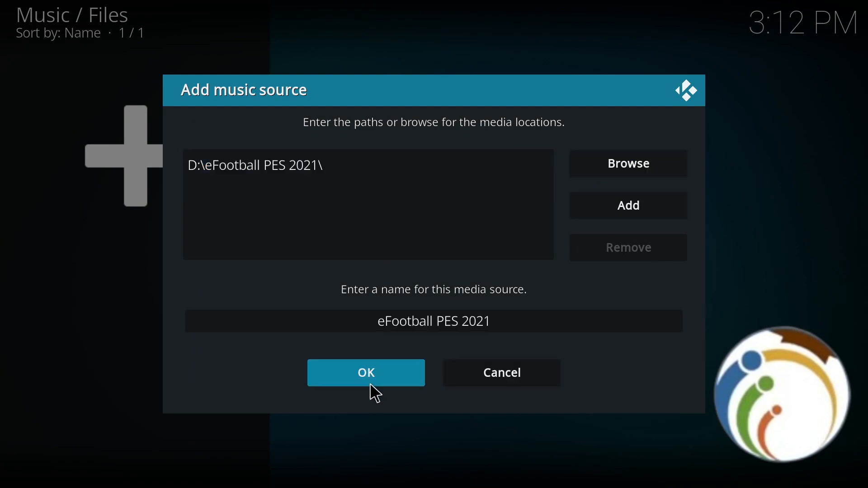
pyautogui.click(365, 373)
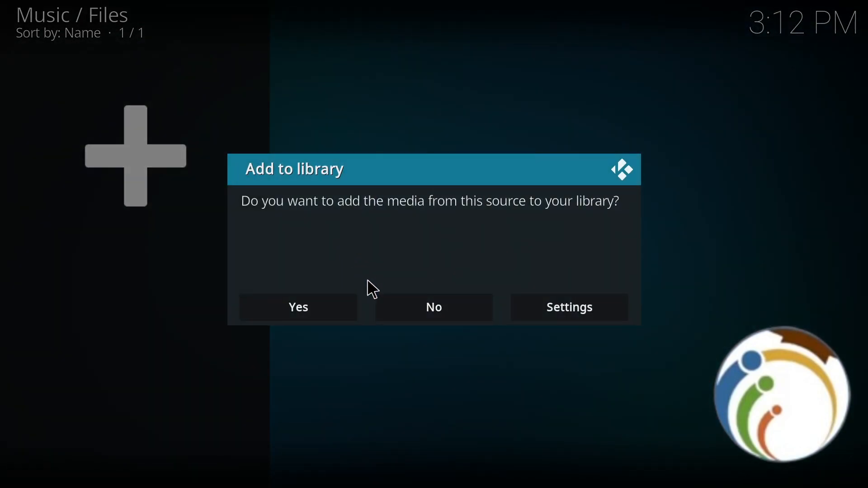
pyautogui.moveTo(462, 216)
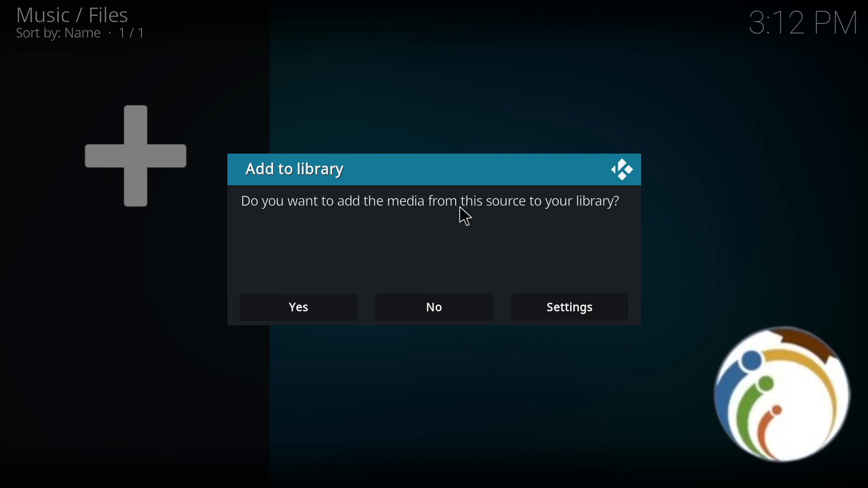
pyautogui.click(433, 307)
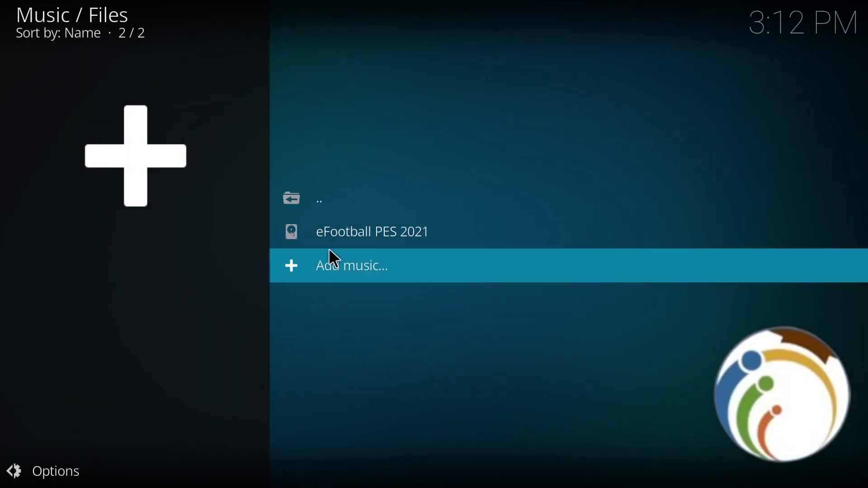
pyautogui.click(371, 231)
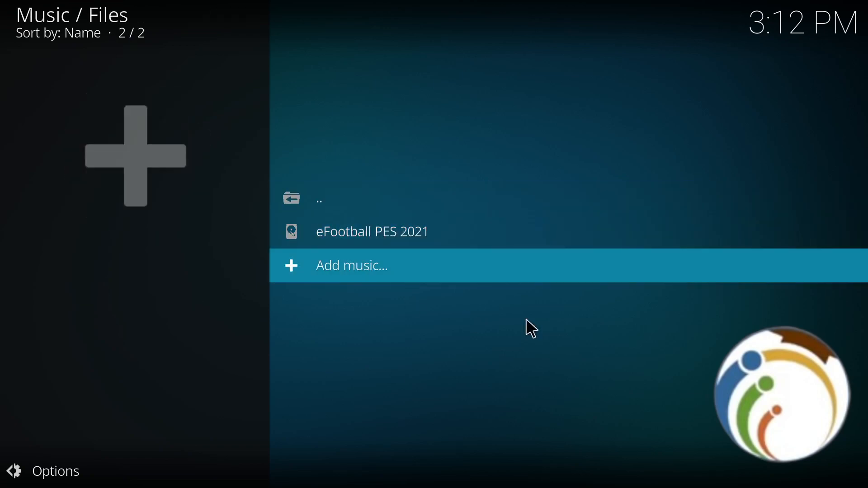
pyautogui.moveTo(344, 244)
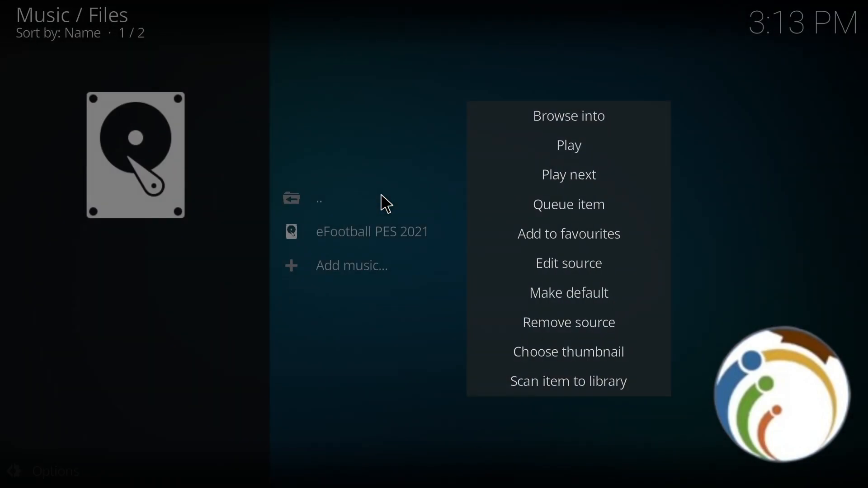
pyautogui.moveTo(568, 146)
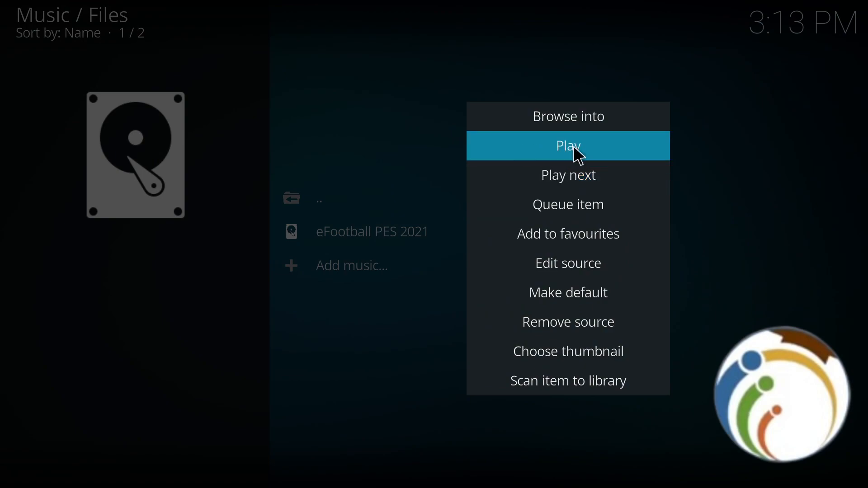
pyautogui.moveTo(386, 367)
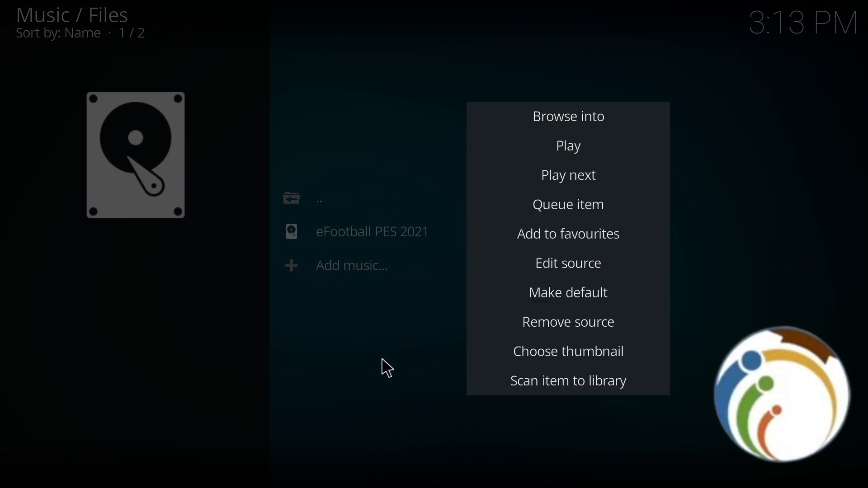